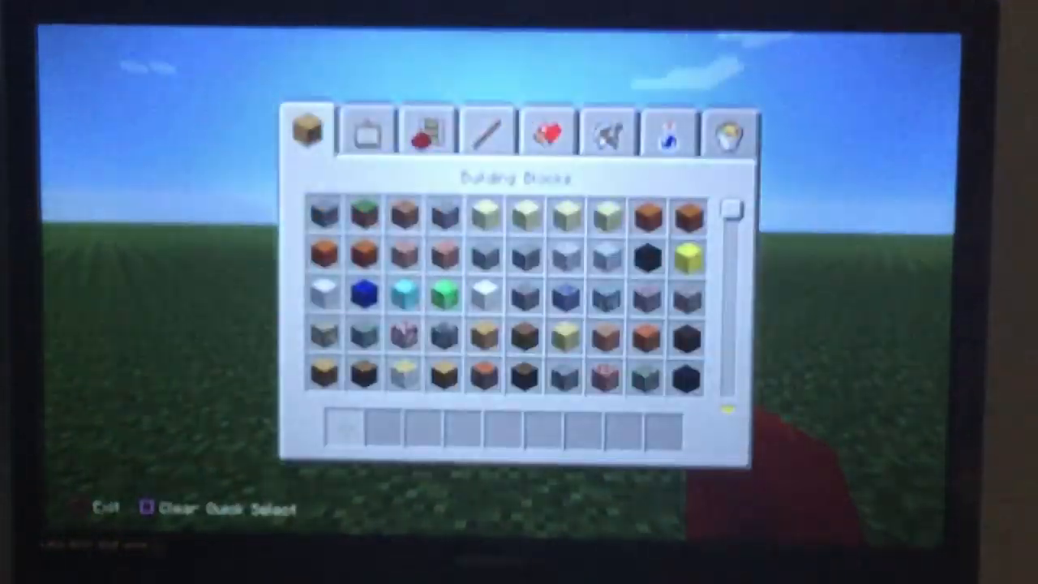
pyautogui.scroll(-3)
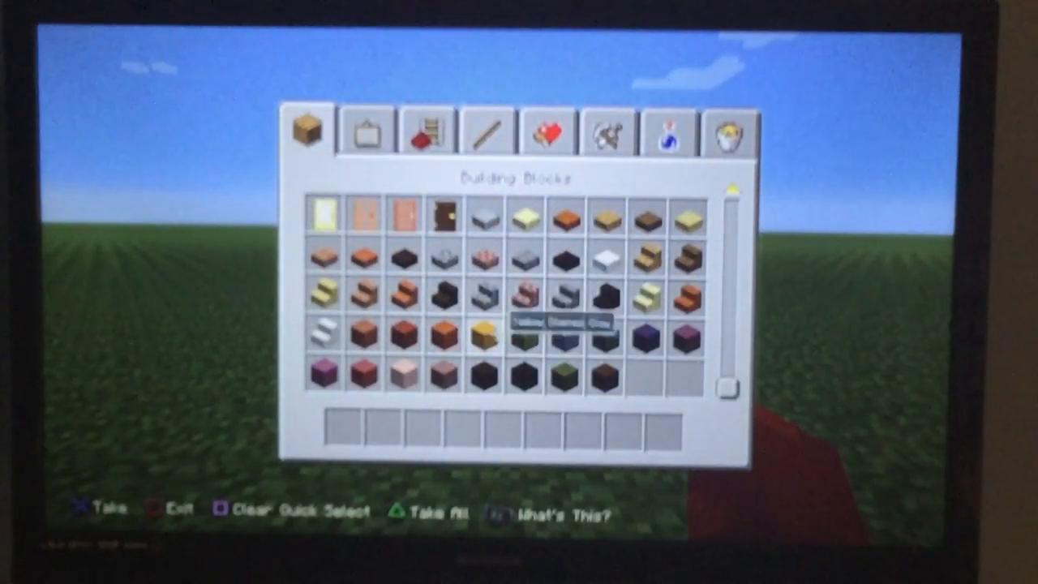